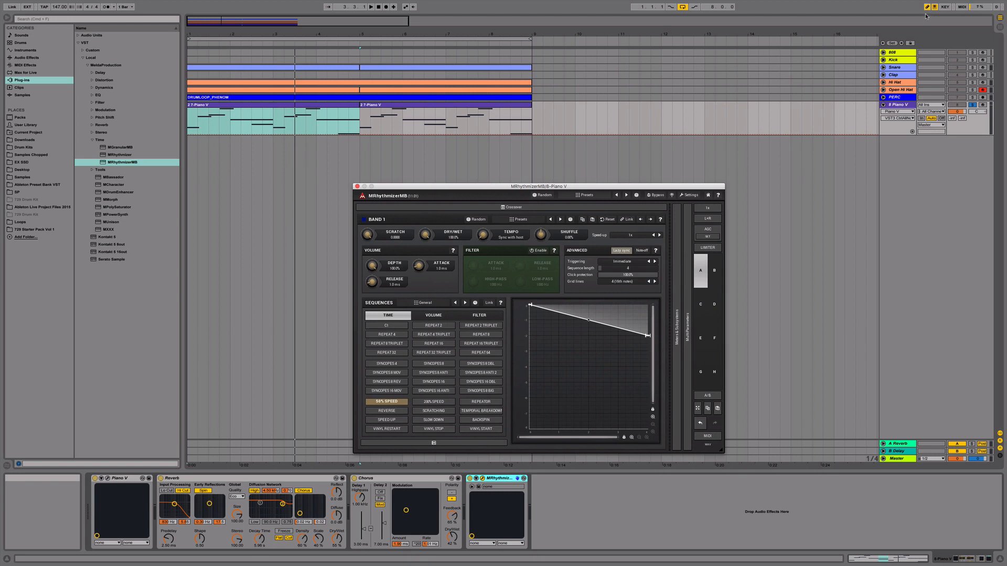
Step: Remove MRhythmizerMB from Piano V and load a fresh default instance from the Plug-ins browser
click(358, 186)
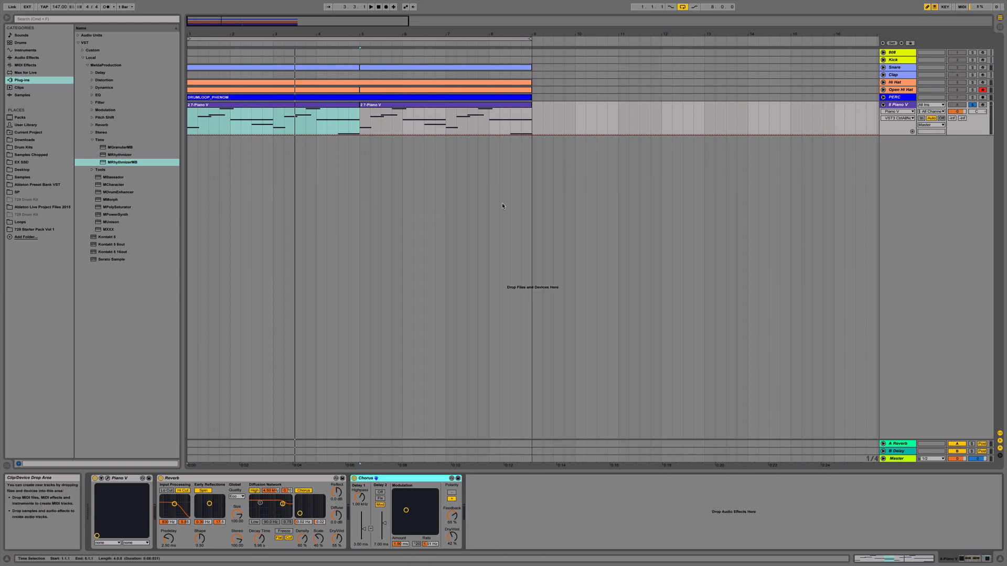
click(22, 80)
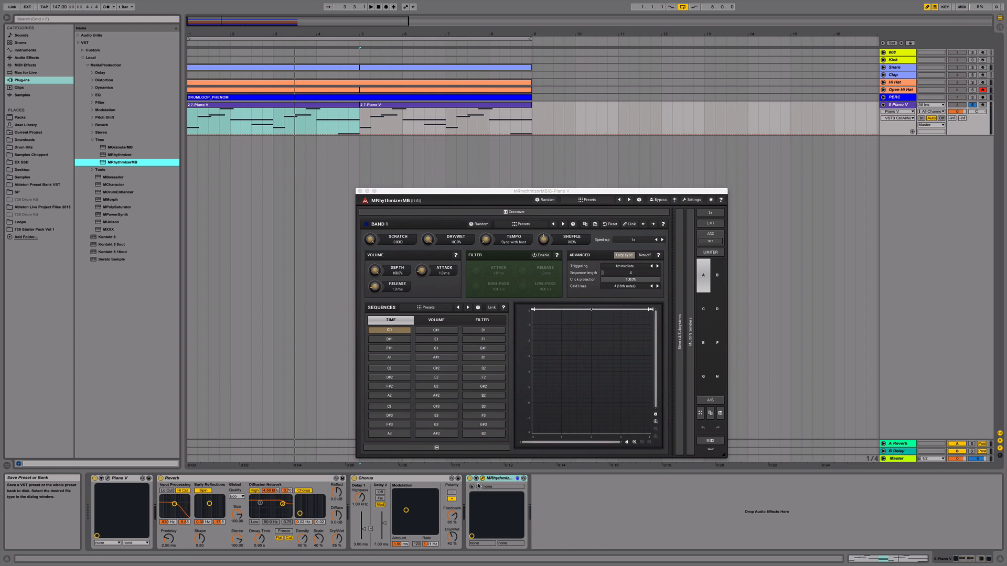
mouse_move(453, 316)
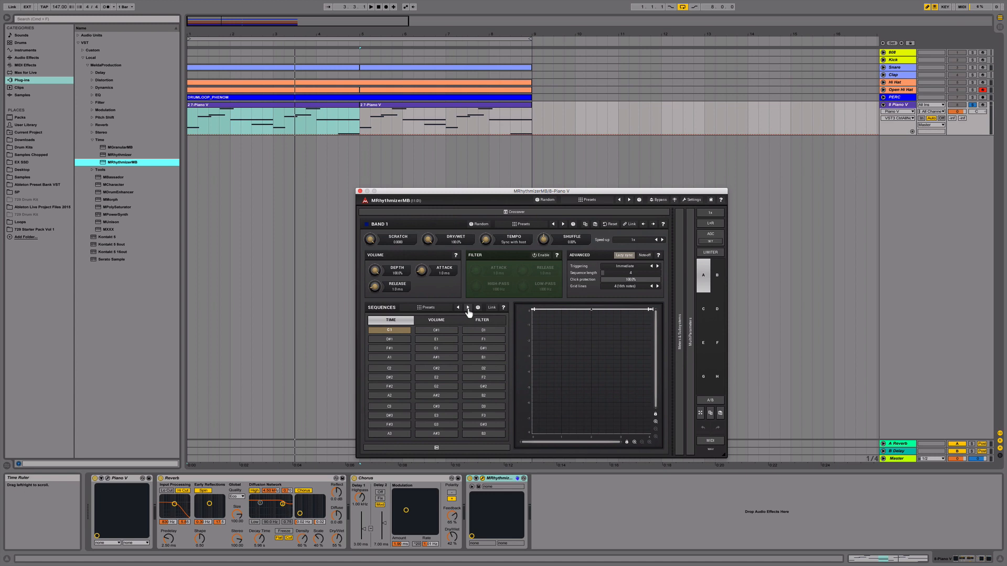
Step: Switch the sequence collection to General and load the 50% Speed time sequence
click(467, 307)
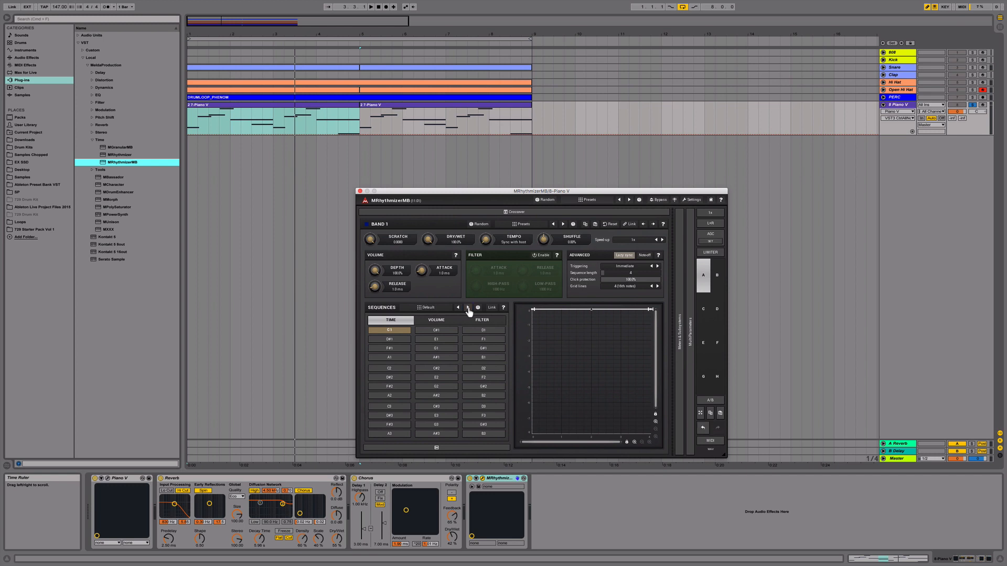
click(467, 308)
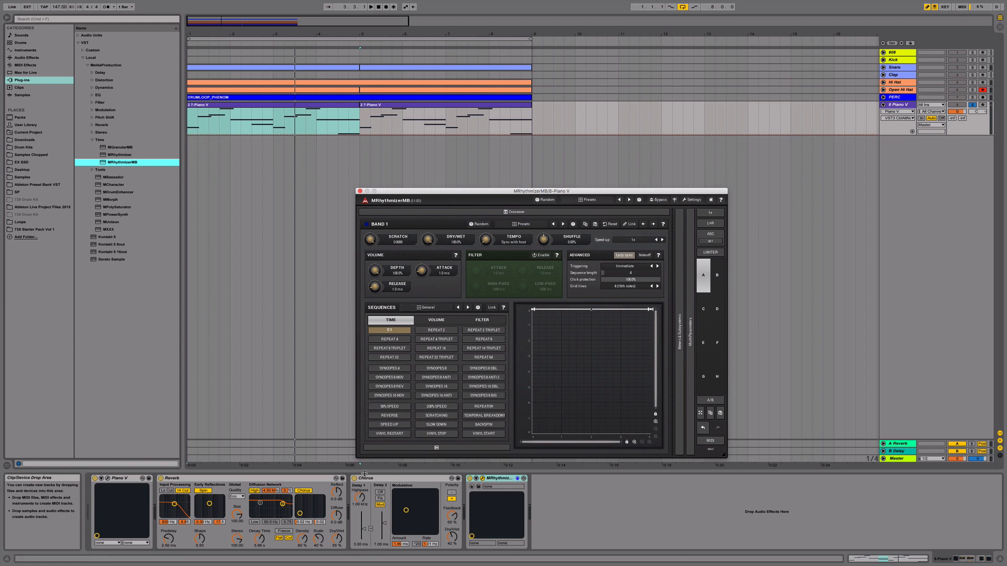
click(388, 406)
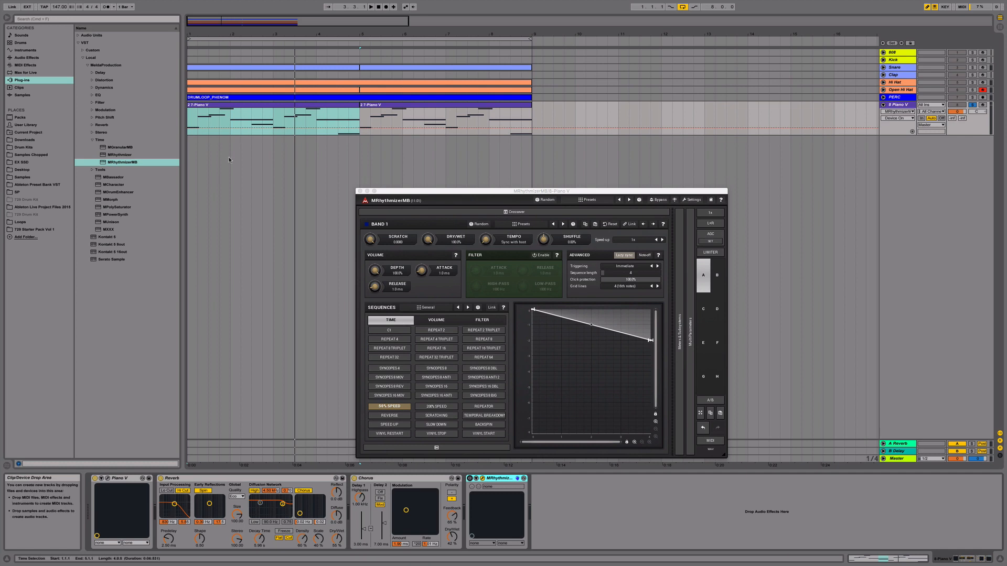
mouse_move(209, 157)
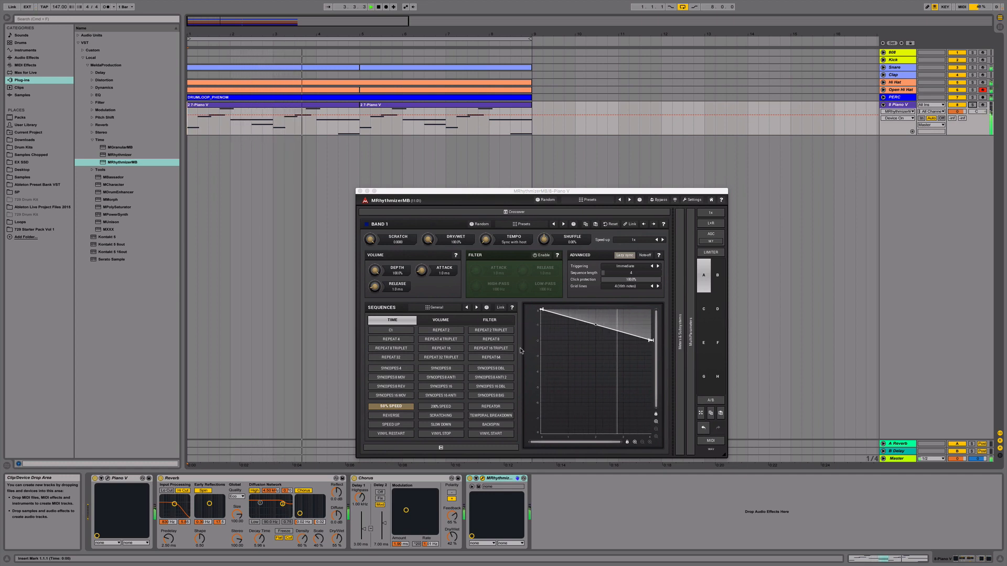
click(370, 6)
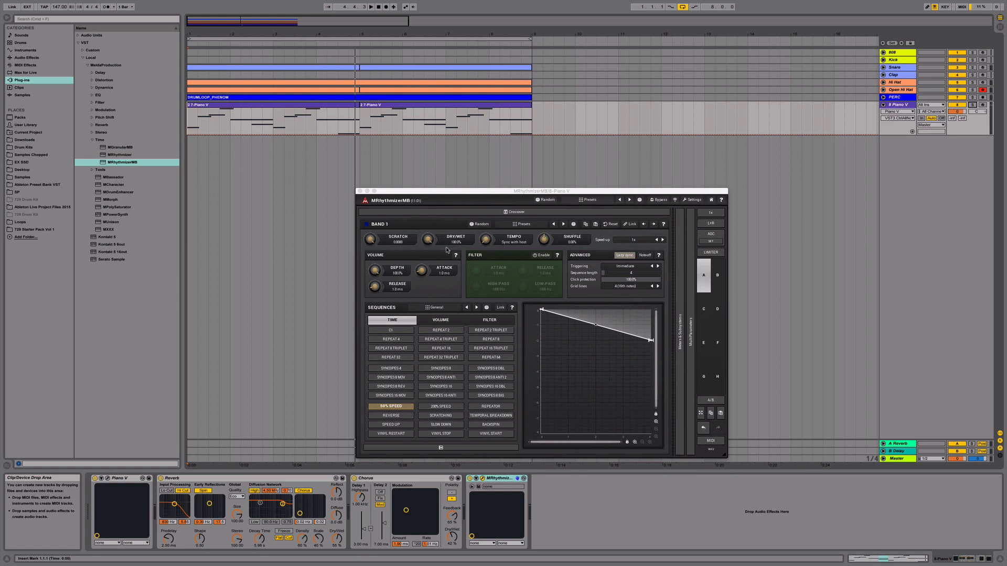
mouse_move(615, 279)
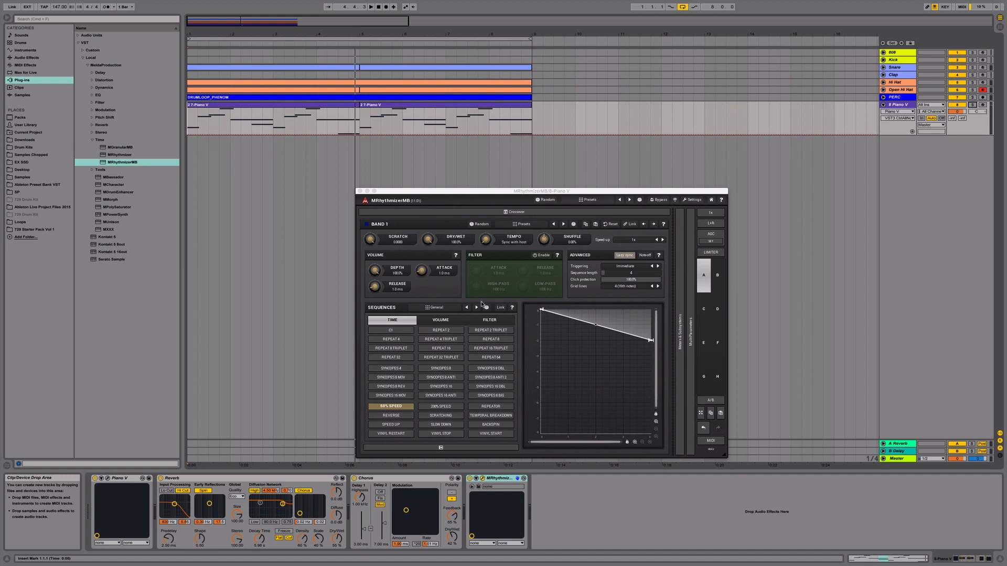
mouse_move(398, 417)
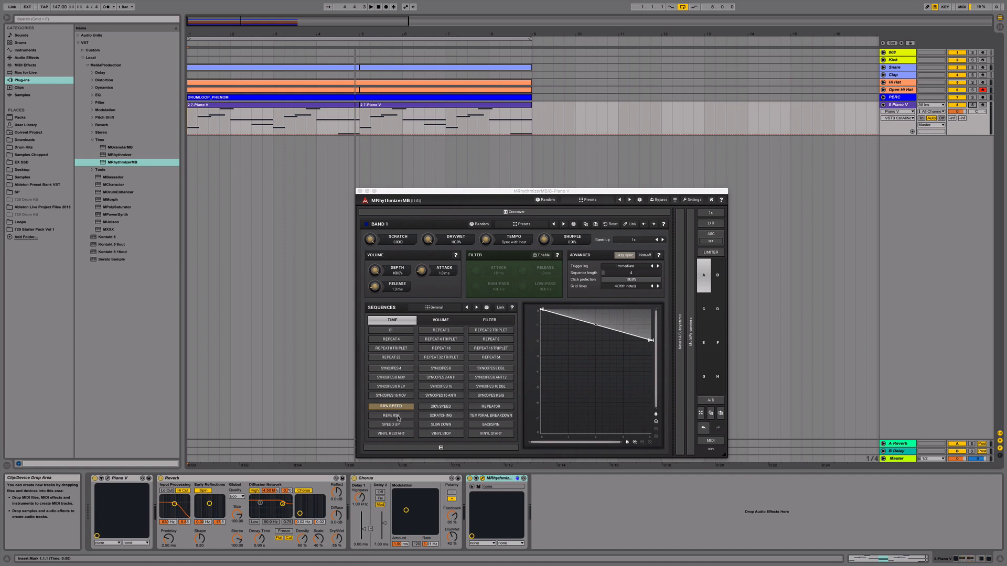
Step: Try the Reverse and Vinyl Stop time sequences on the Piano V track
click(390, 415)
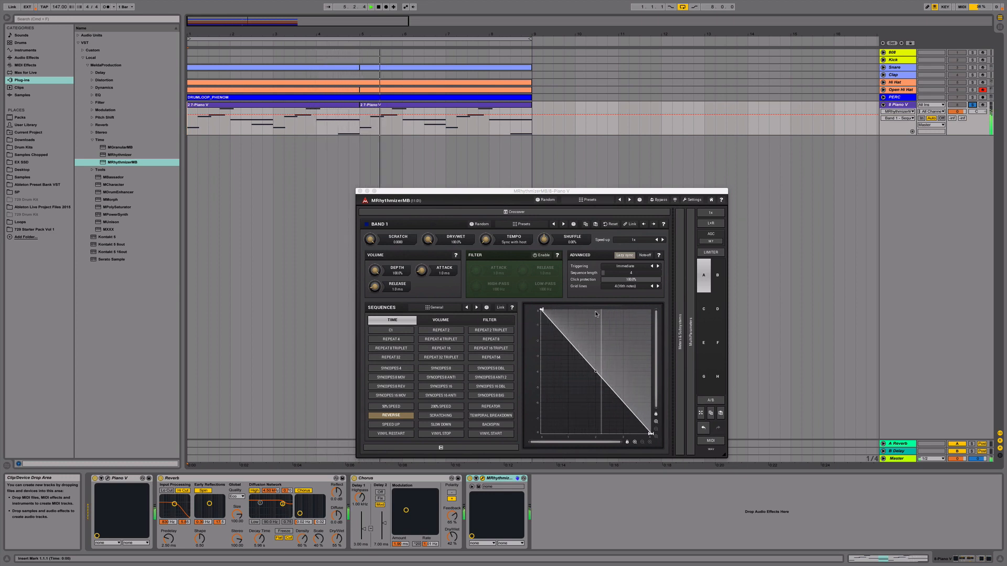
click(370, 7)
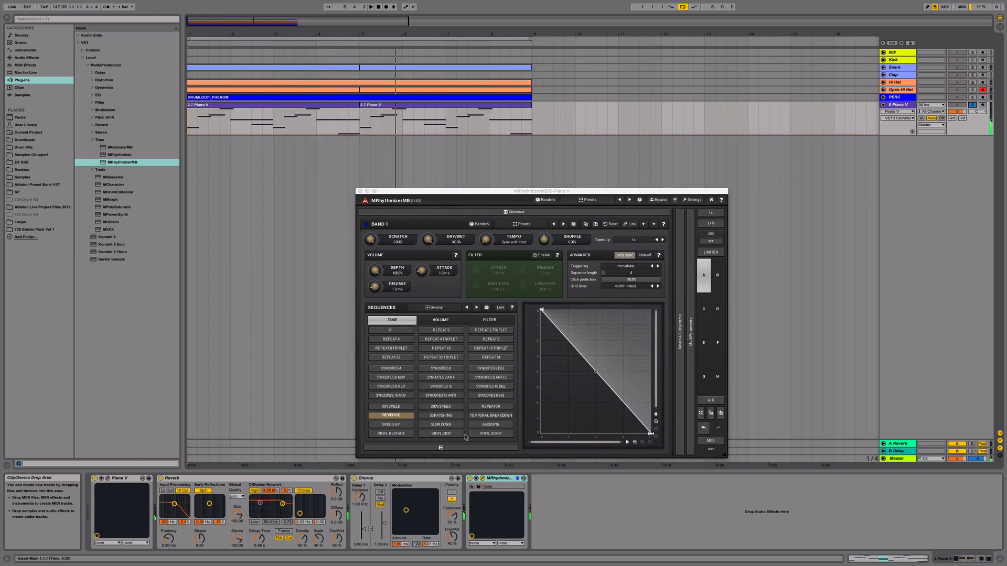
click(440, 433)
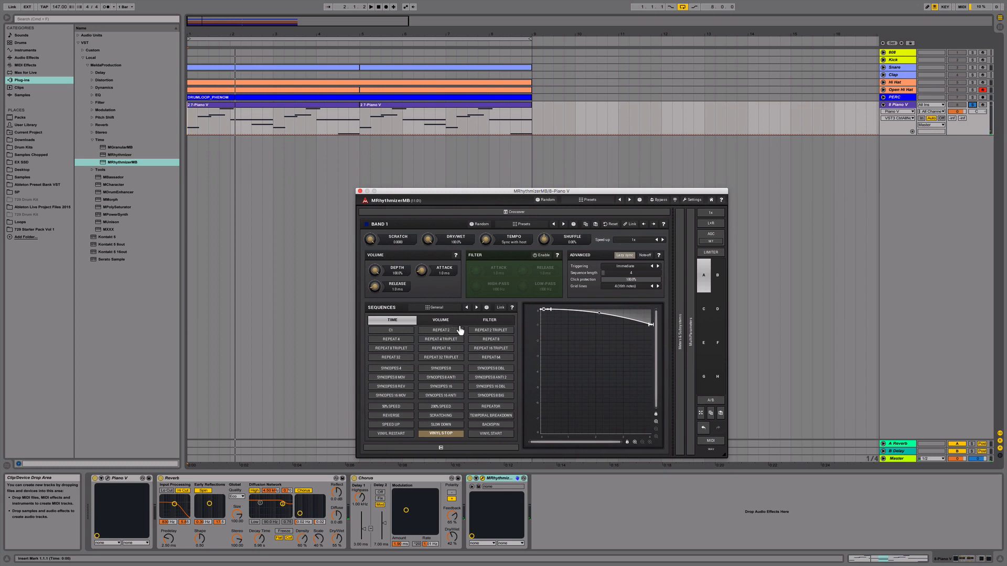
mouse_move(449, 339)
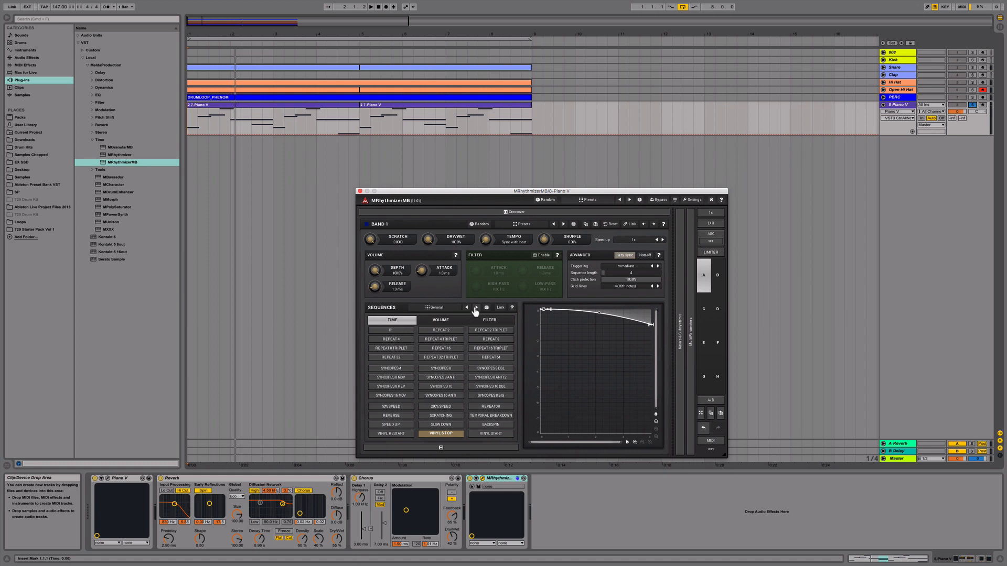
Step: Try a simple pattern and a Complex preset from the next collection, then show the Volume sequence presets
click(476, 308)
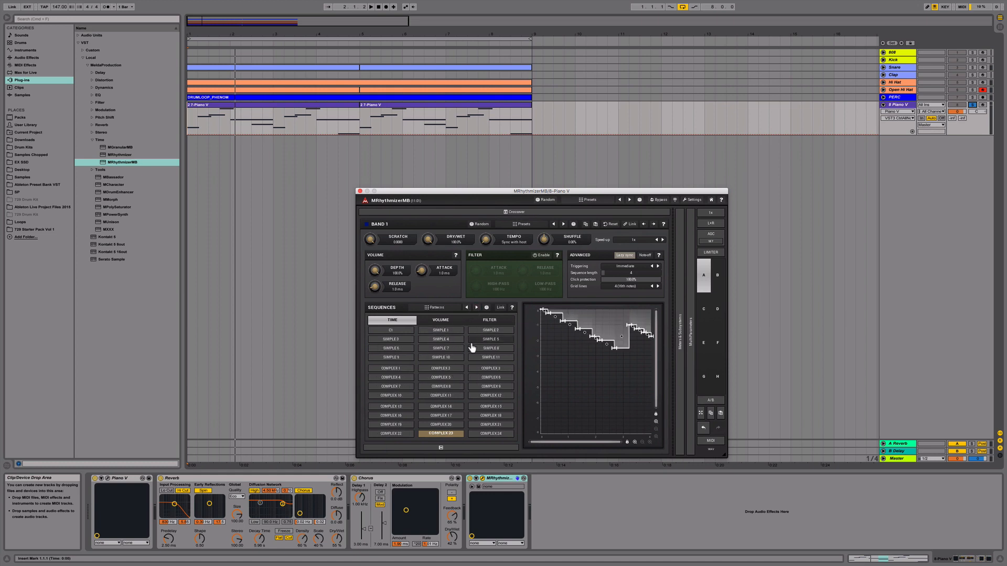
click(491, 347)
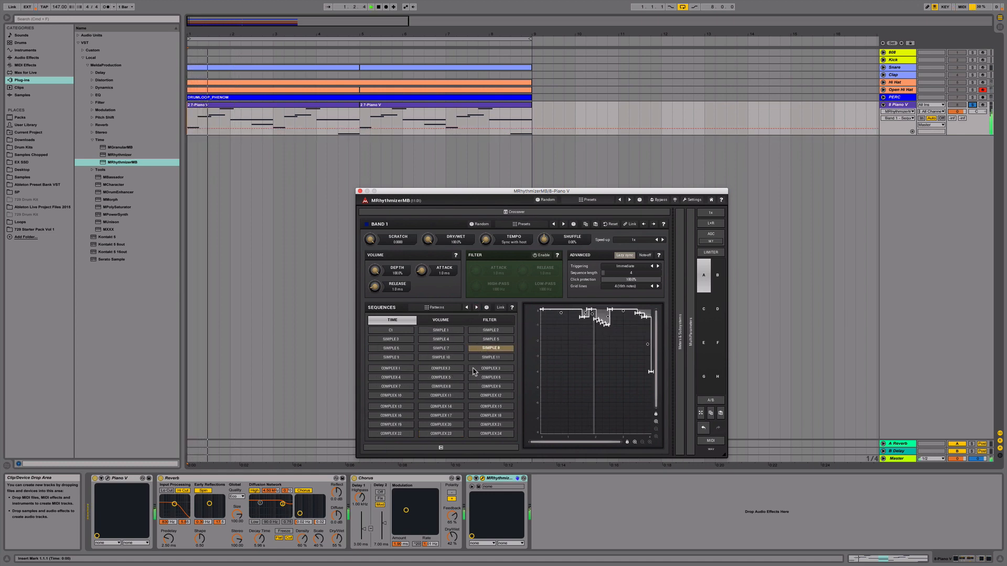
click(491, 386)
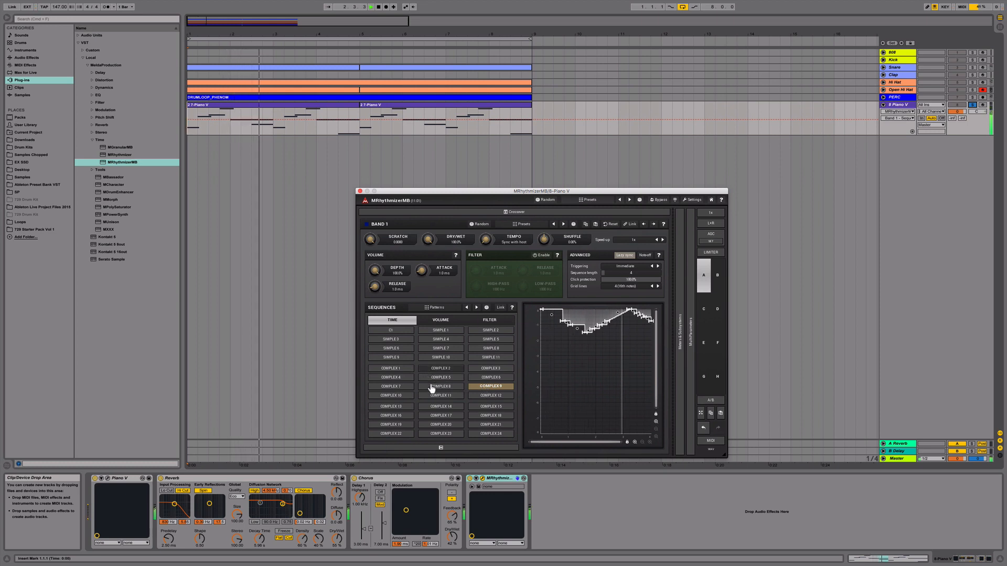
click(441, 319)
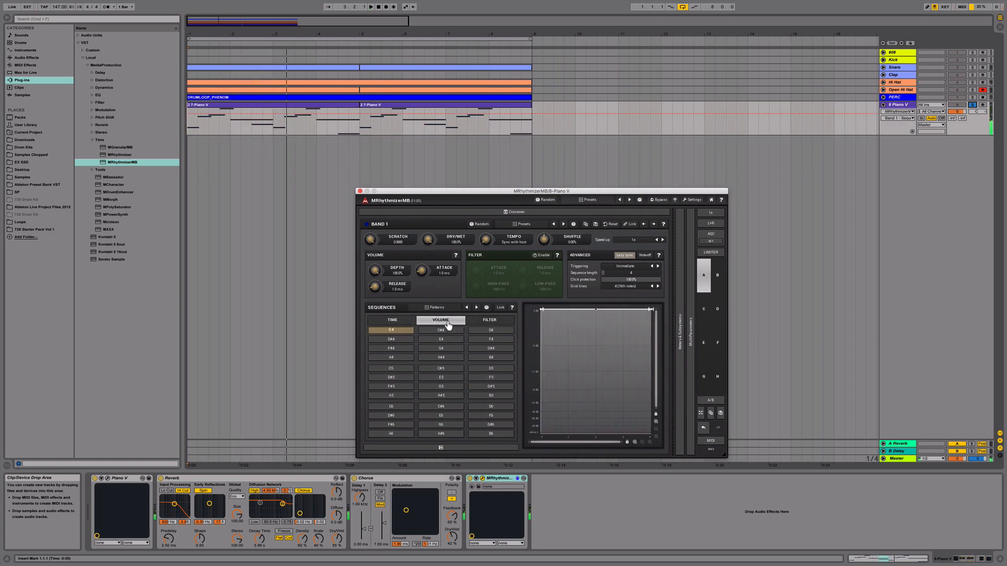
Step: Try a trance-gate volume pattern, then return to the Time sequence presets
click(475, 307)
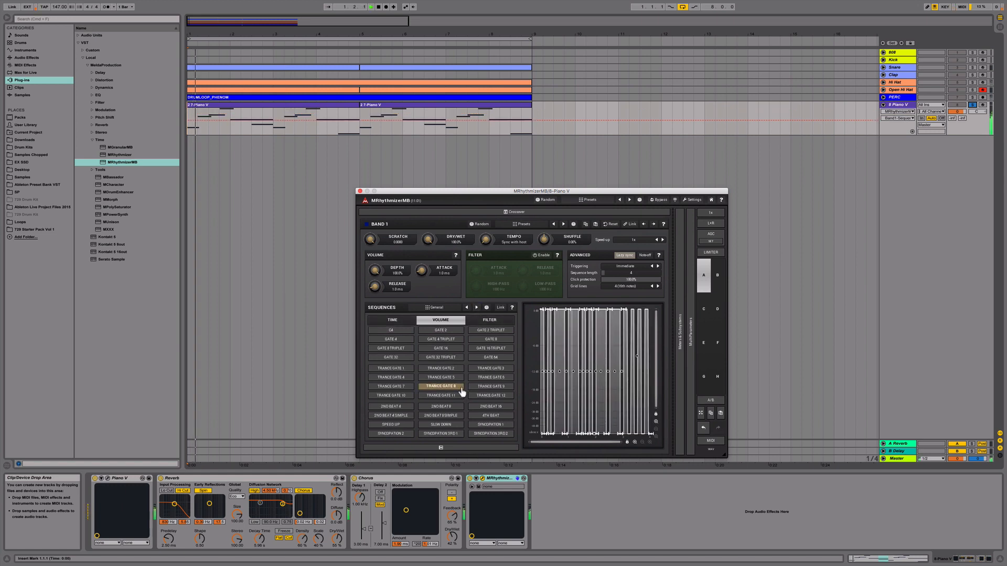
click(490, 356)
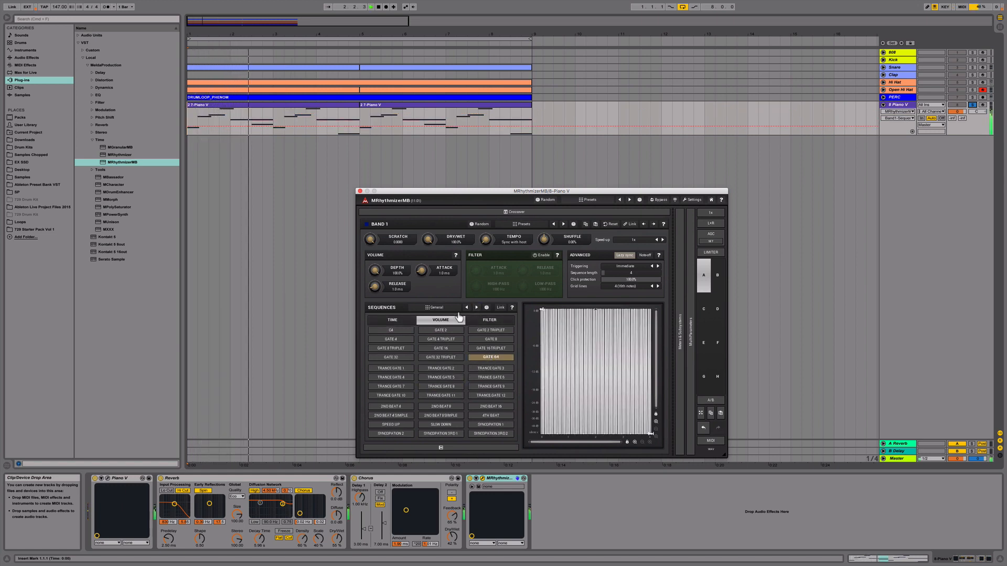
click(391, 320)
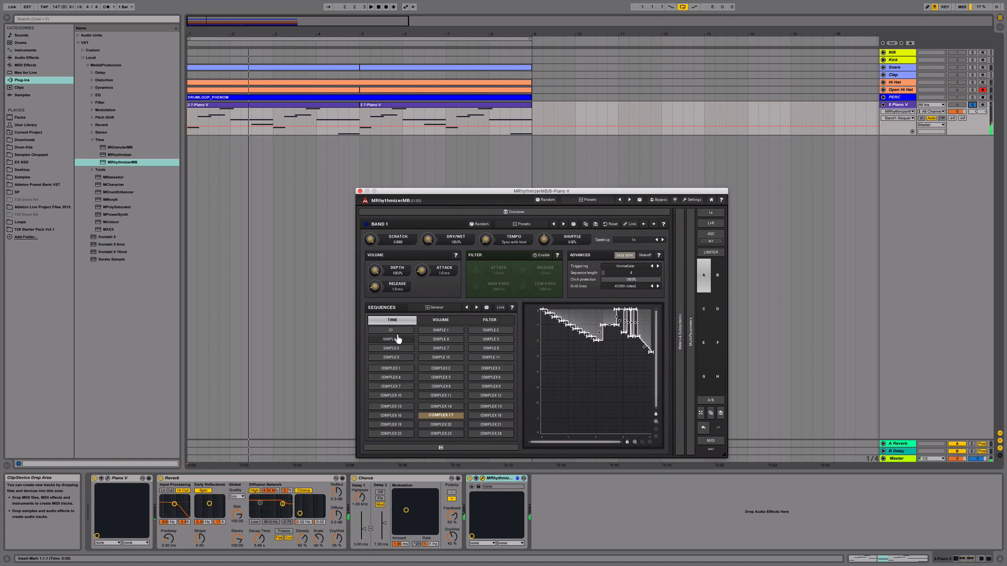
Step: Step back to the General collection and reapply the 50% Speed time sequence
click(476, 307)
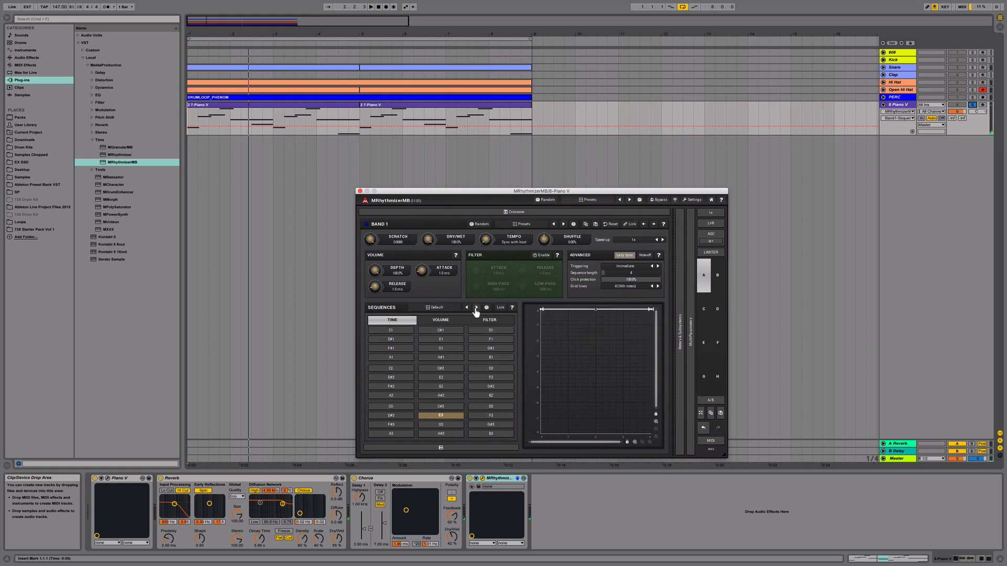
click(476, 307)
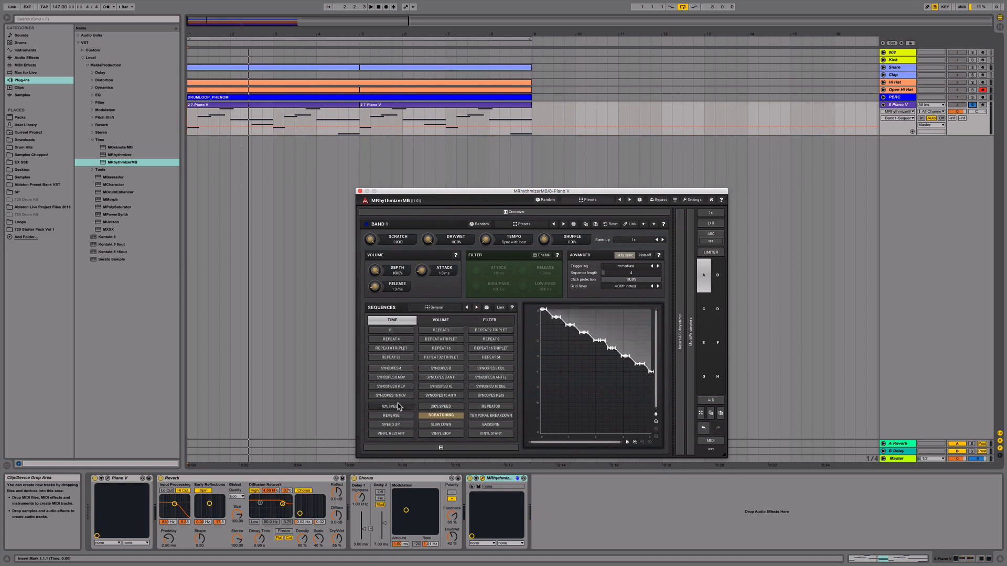
click(390, 406)
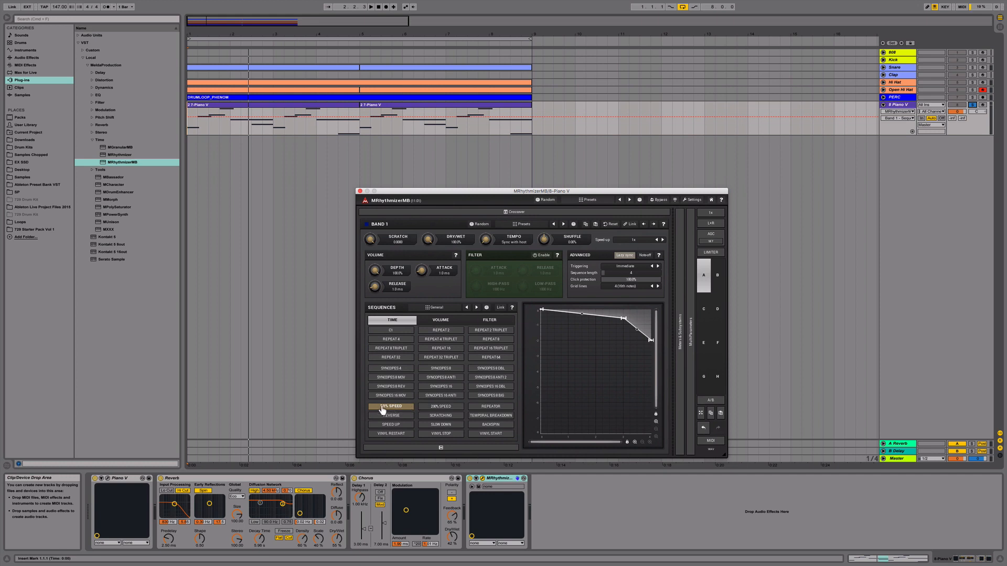
Step: Add an anchor point to the 50% Speed curve and reset the volume sequence to the flat C4 pattern
click(390, 405)
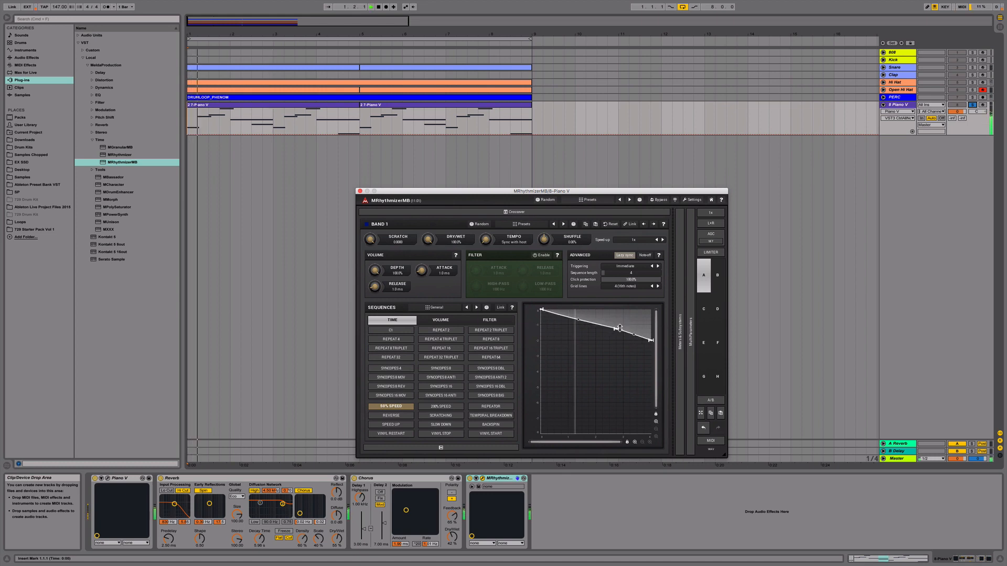
click(439, 320)
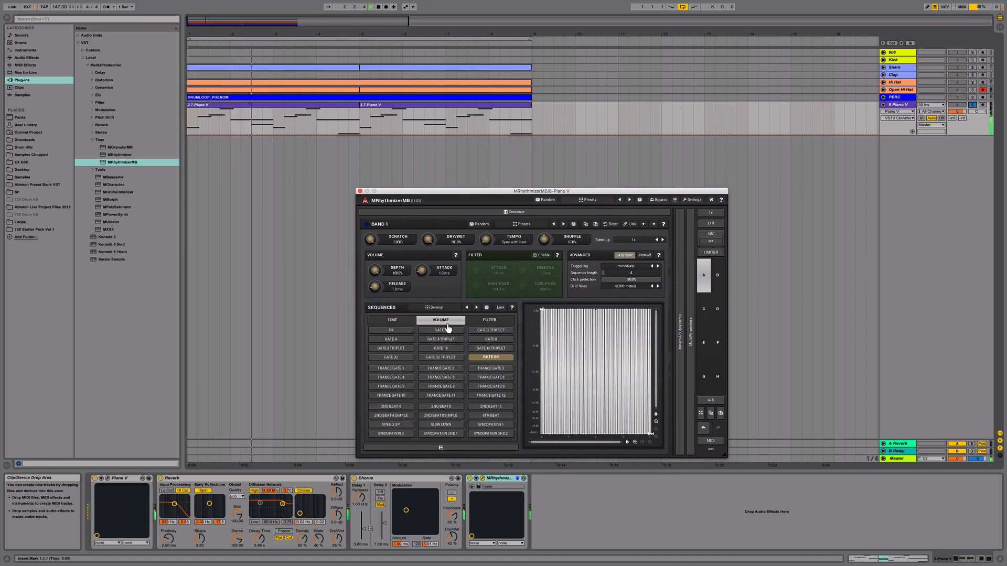
click(390, 329)
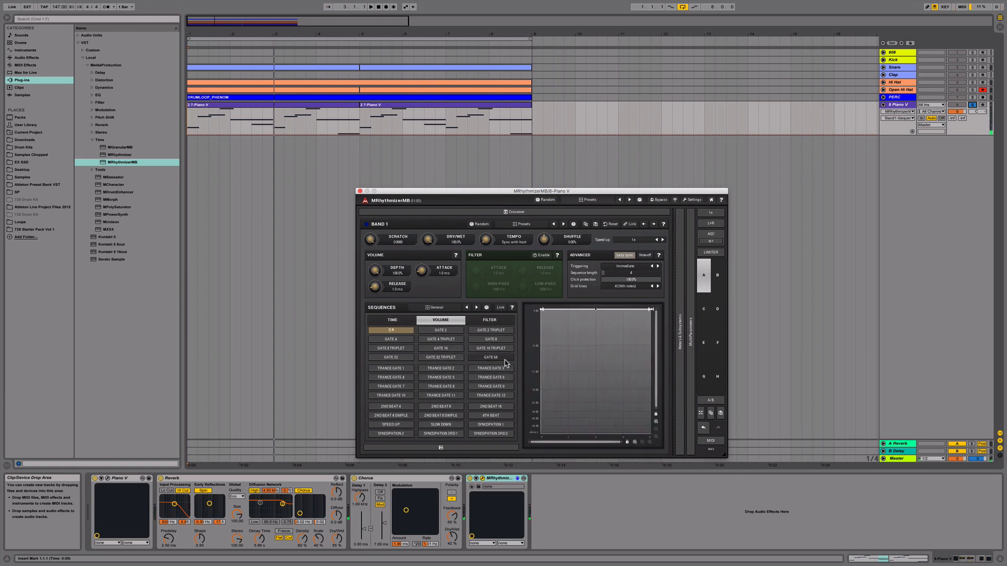
click(391, 319)
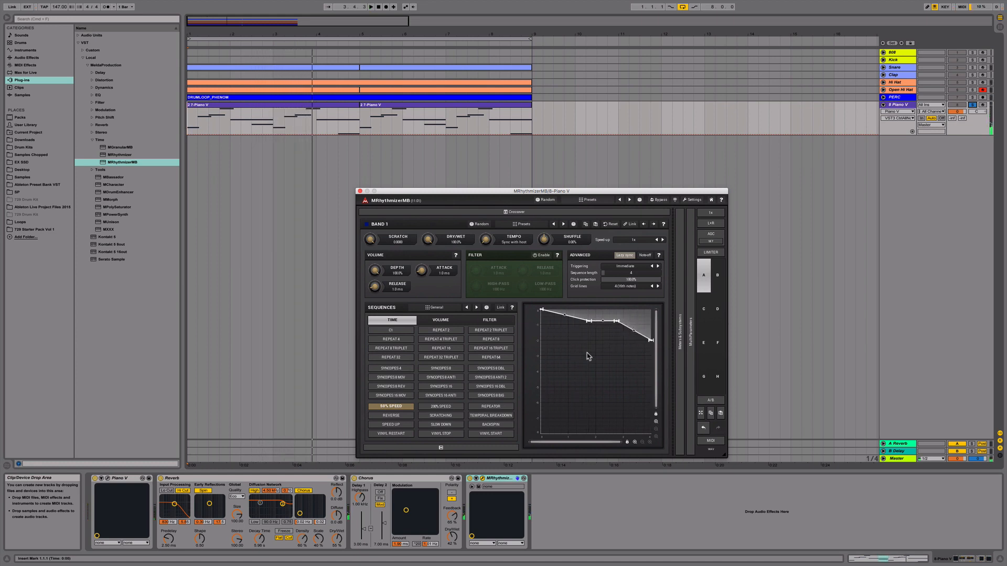
mouse_move(566, 364)
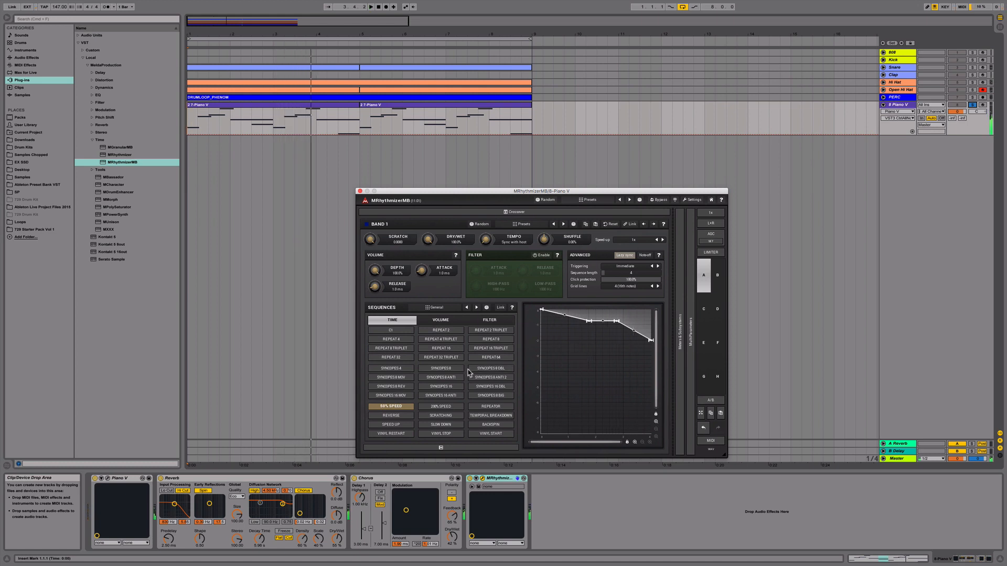
mouse_move(546, 386)
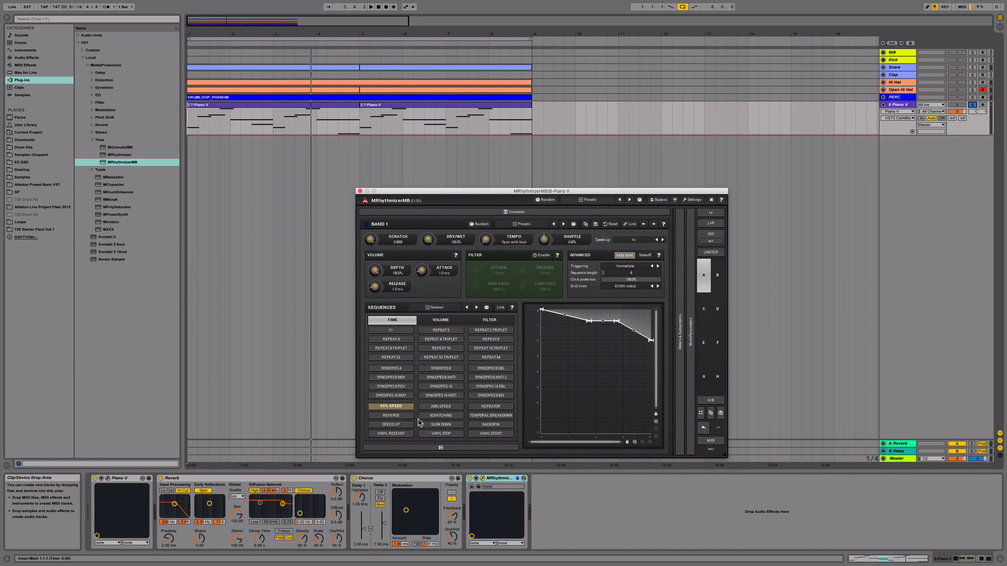
mouse_move(508, 418)
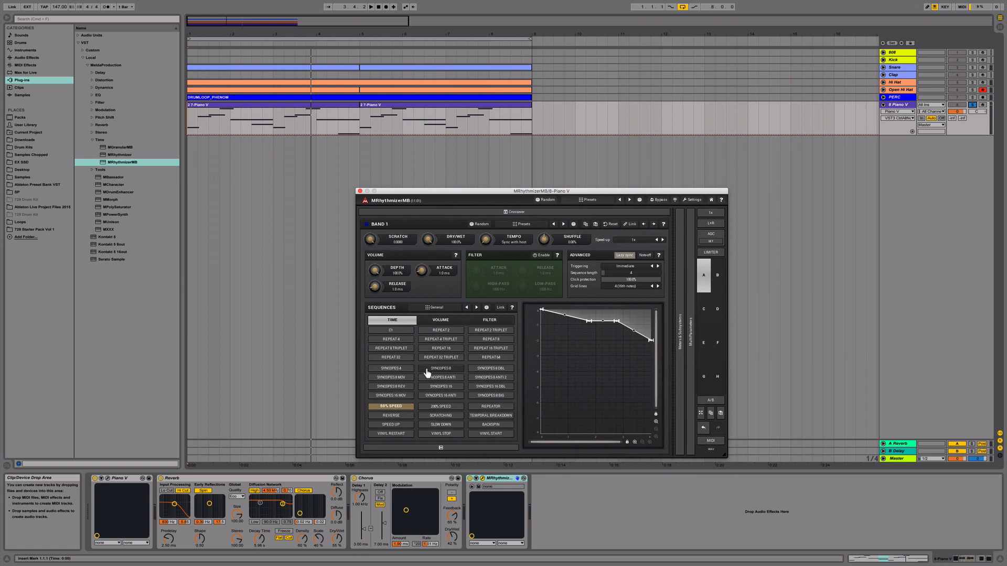
mouse_move(465, 435)
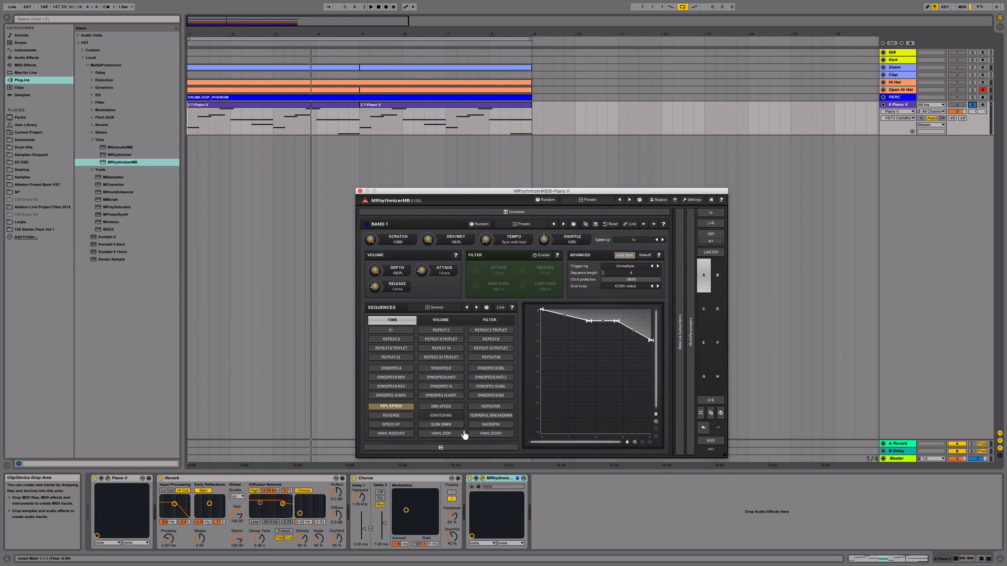
mouse_move(468, 438)
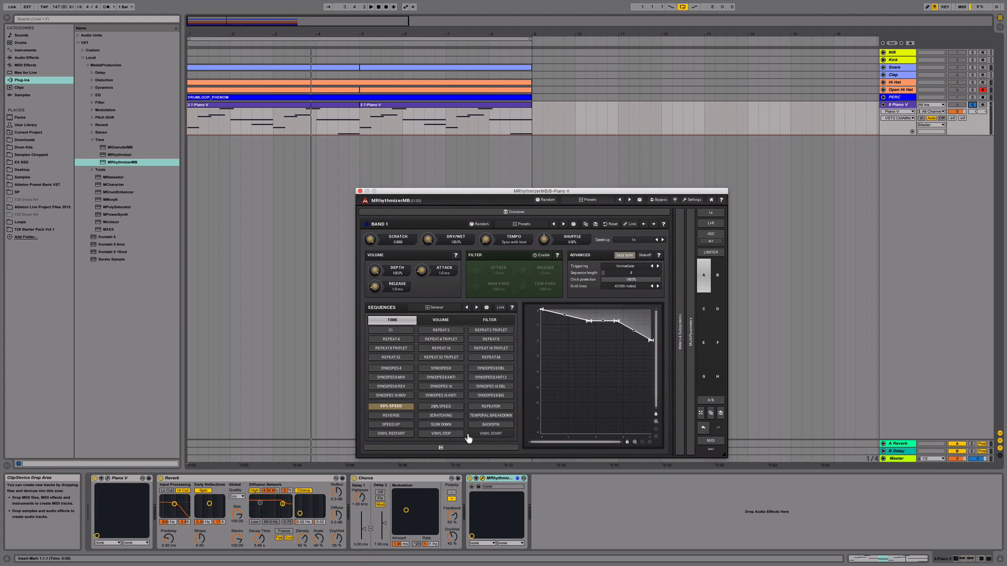